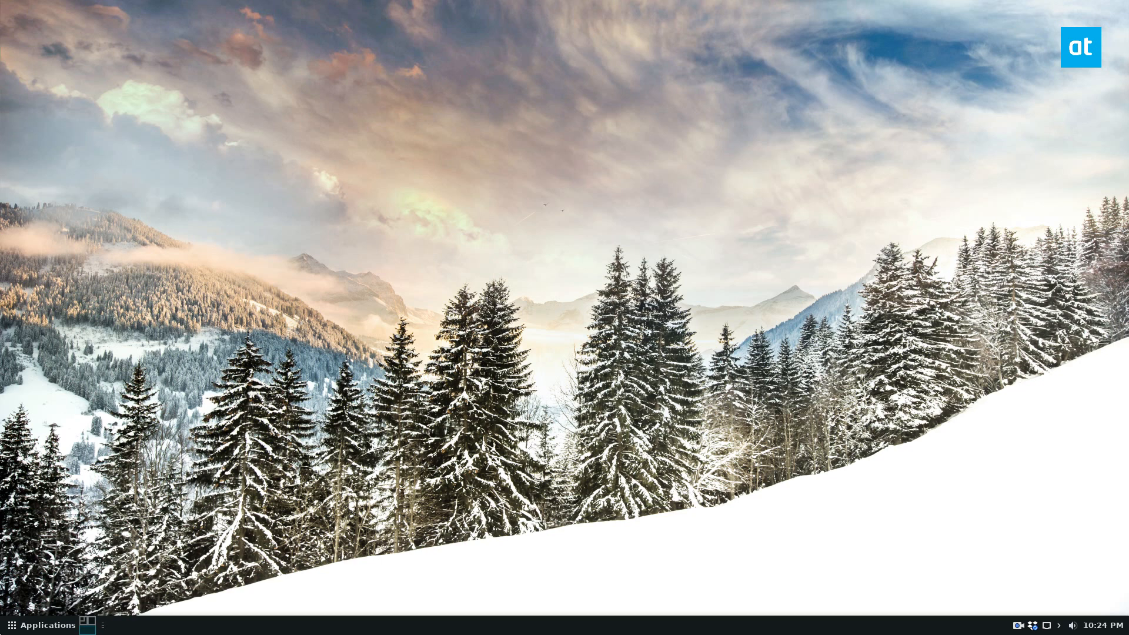
Step: Open Keyboard settings from System Settings, show Application Shortcuts, and maximize the window
{"action": "left_click", "coordinate": [41, 625]}
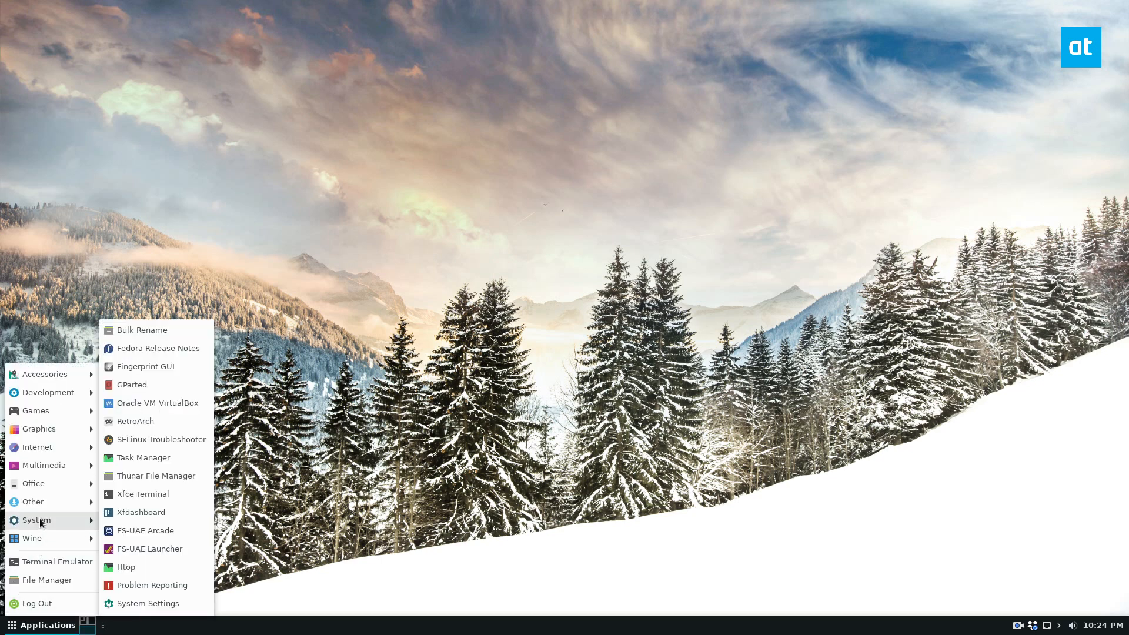
{"action": "left_click", "coordinate": [147, 604]}
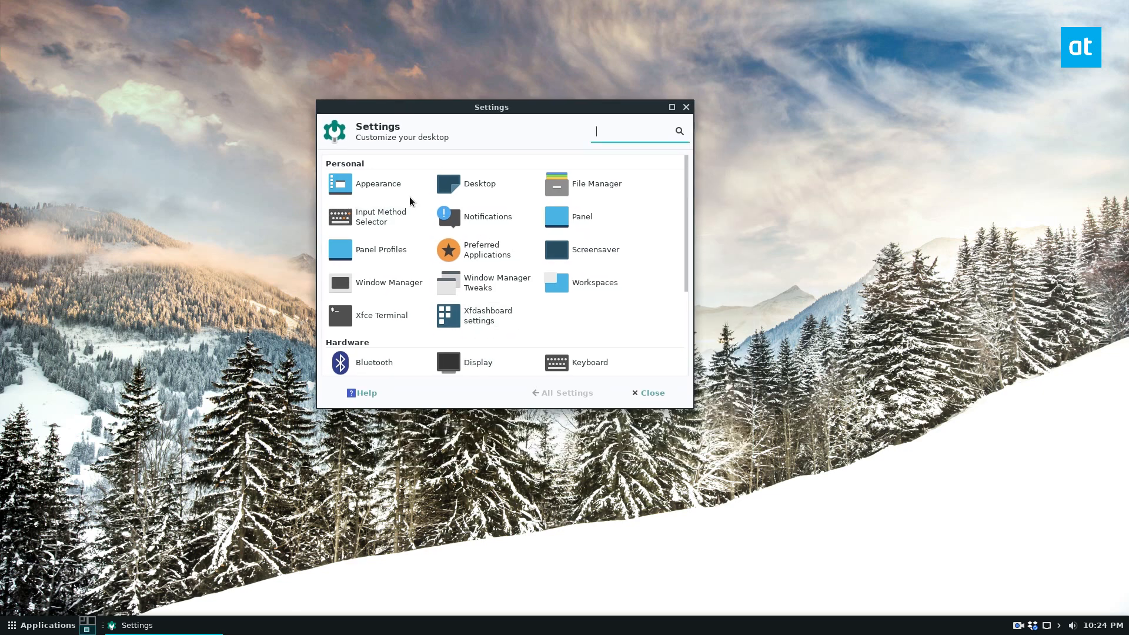
{"action": "left_click", "coordinate": [590, 362]}
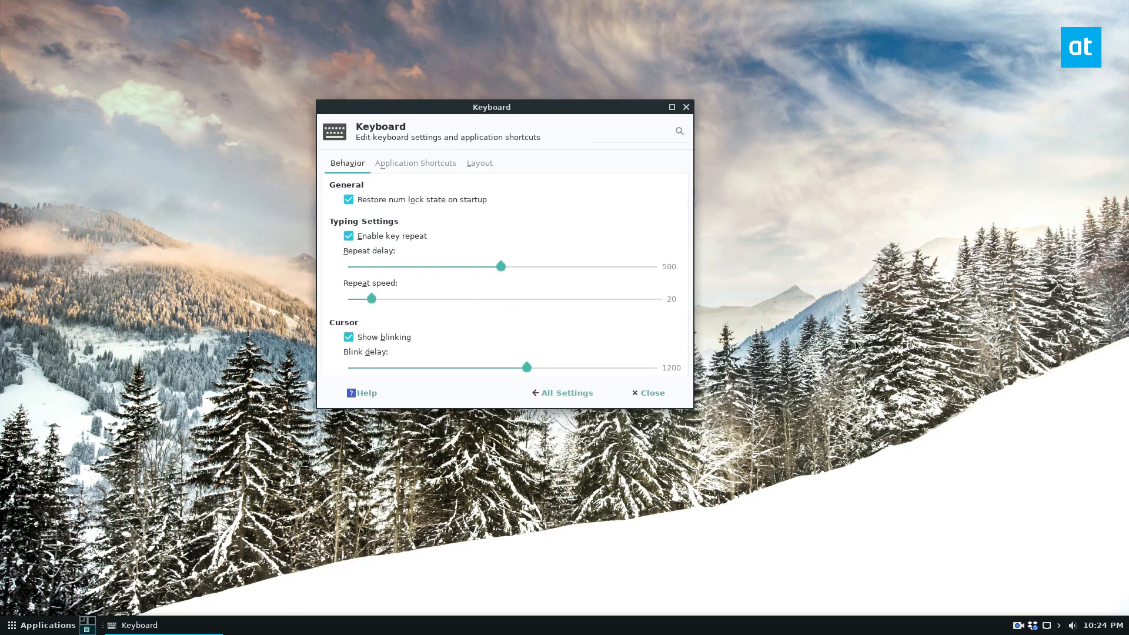
{"action": "left_click", "coordinate": [414, 162]}
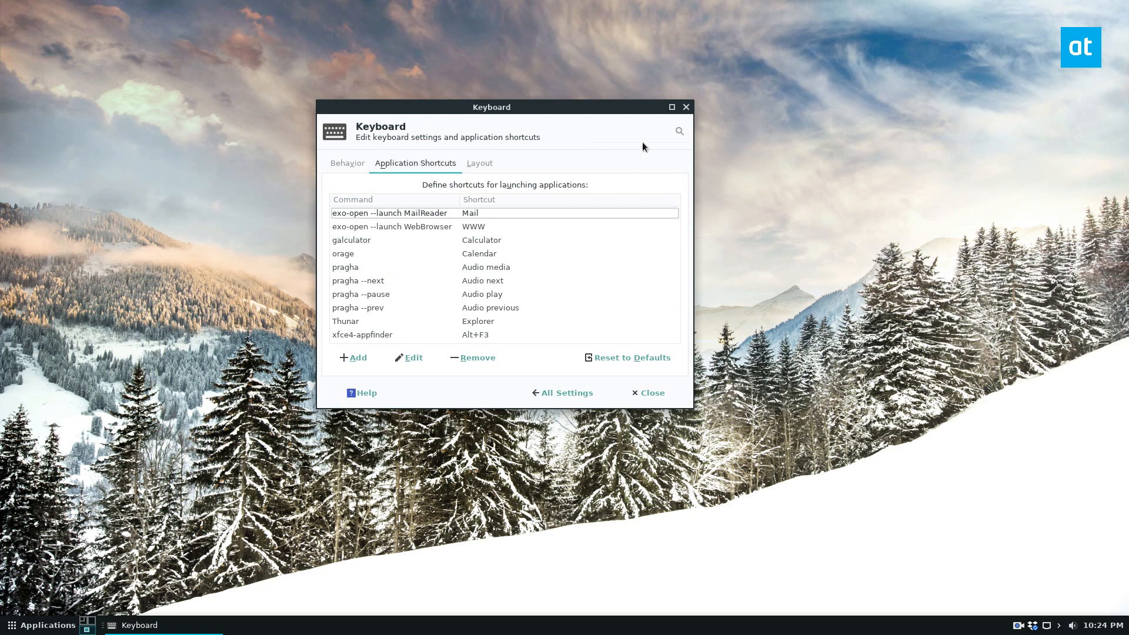
{"action": "left_click", "coordinate": [670, 106]}
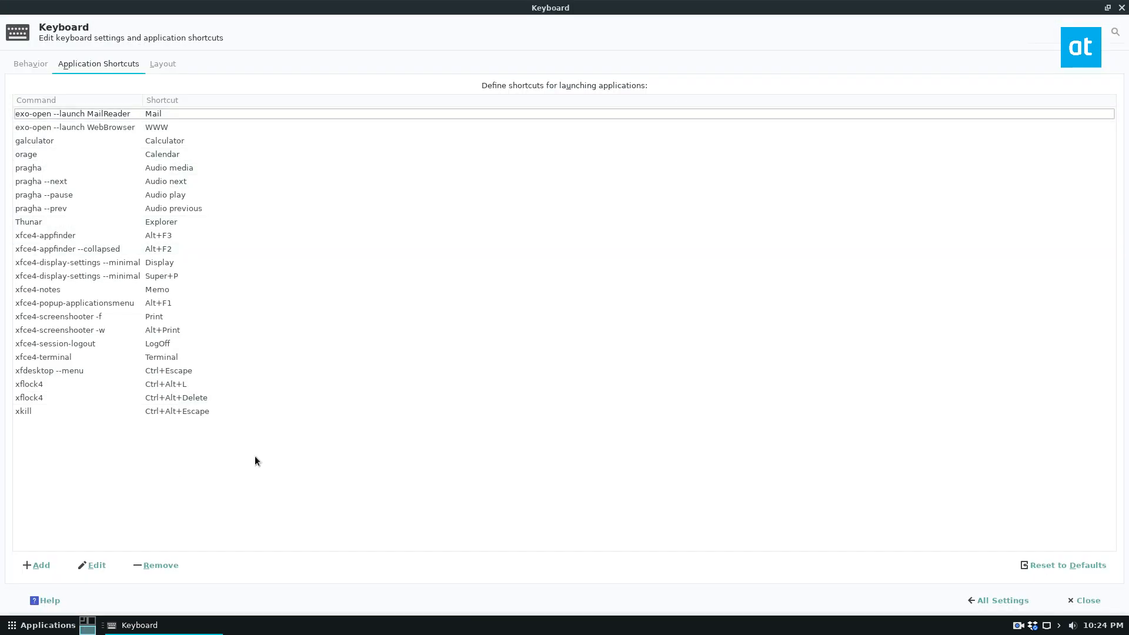
Step: Reassign the xkill shortcut from Ctrl+Alt+Escape to Shift+Ctrl+>
{"action": "left_click", "coordinate": [59, 316]}
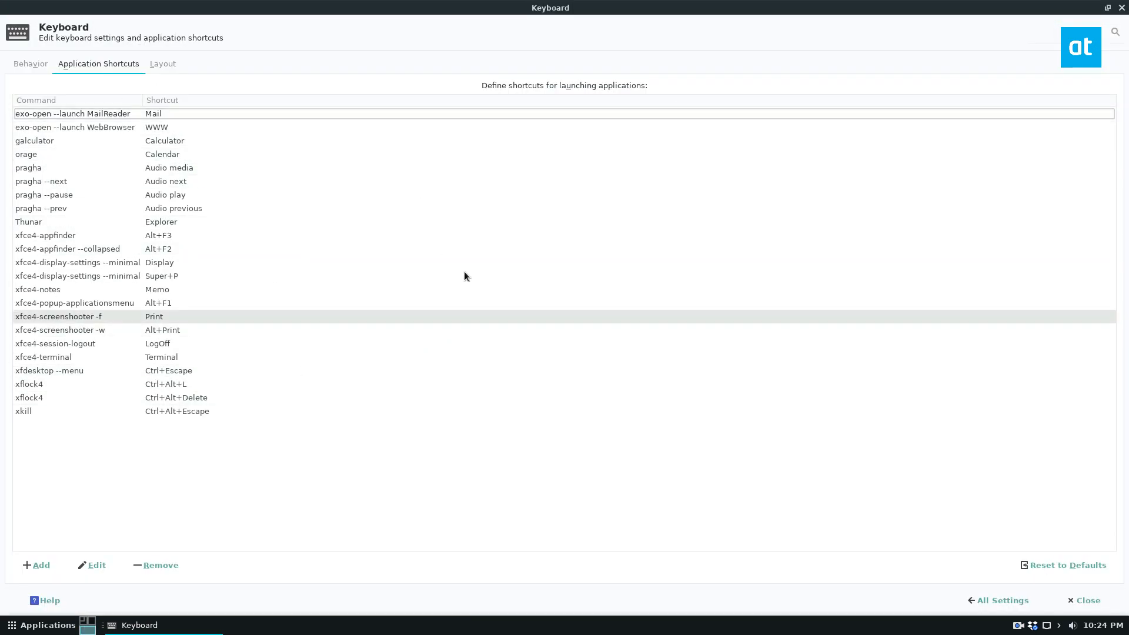
{"action": "left_click", "coordinate": [23, 411]}
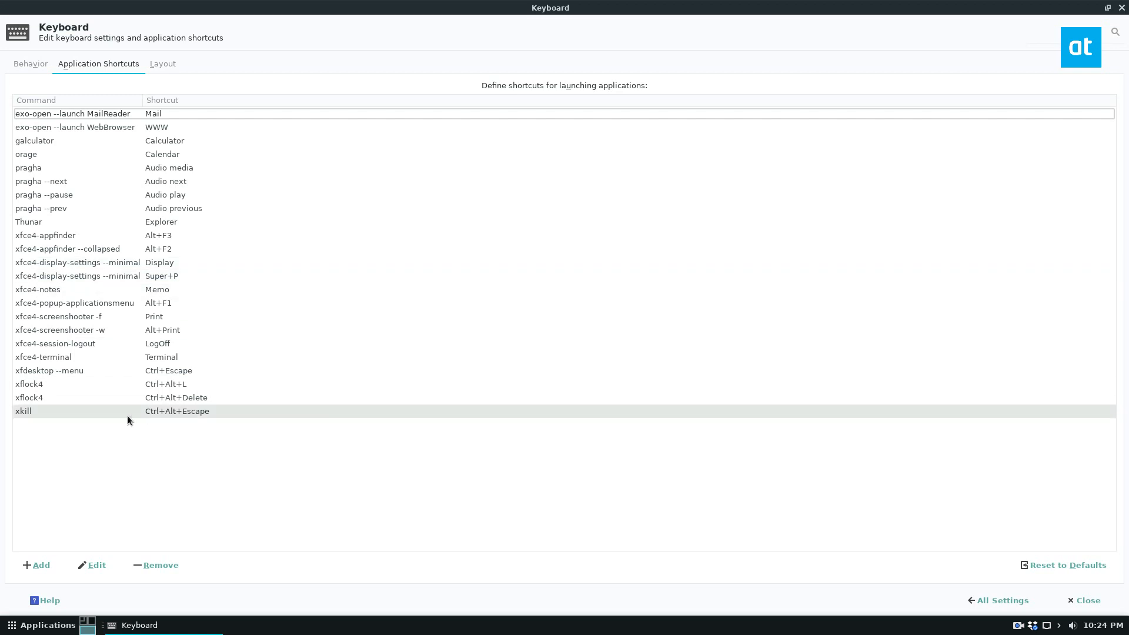
{"action": "left_click", "coordinate": [57, 316]}
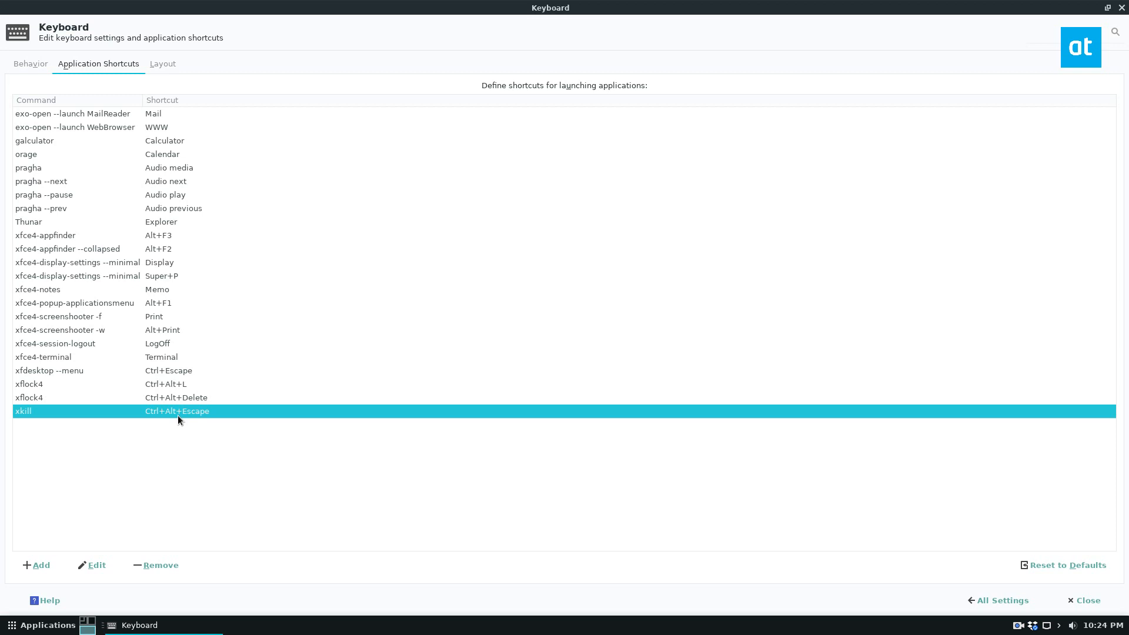
{"action": "left_click", "coordinate": [92, 565]}
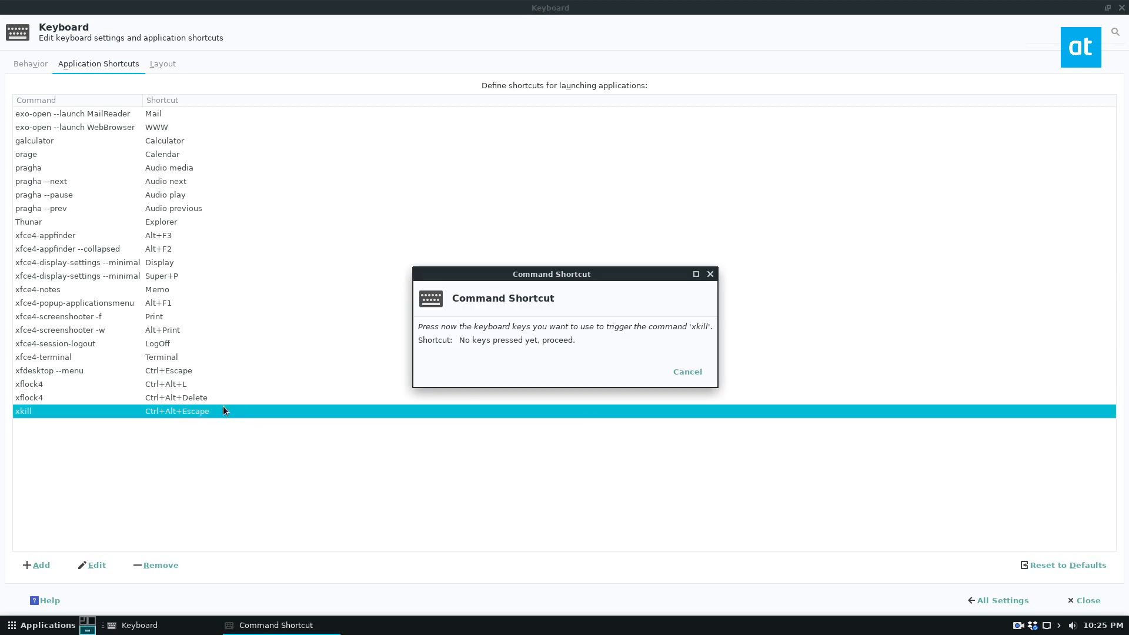
{"action": "mouse_move", "coordinate": [294, 437]}
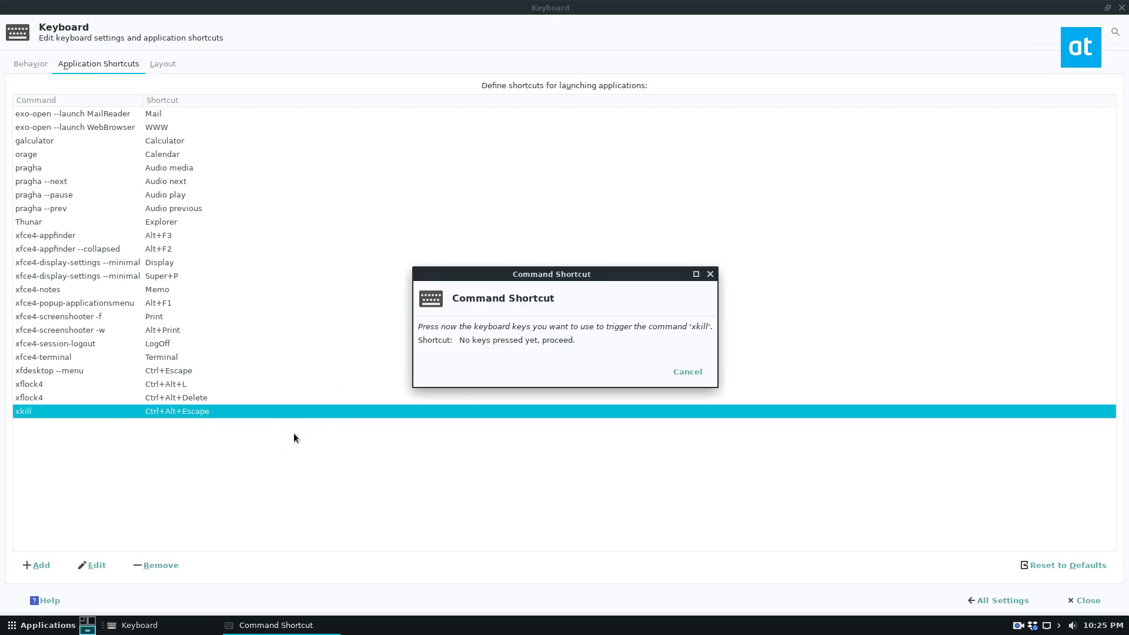
{"action": "key", "text": "ctrl+shift+l"}
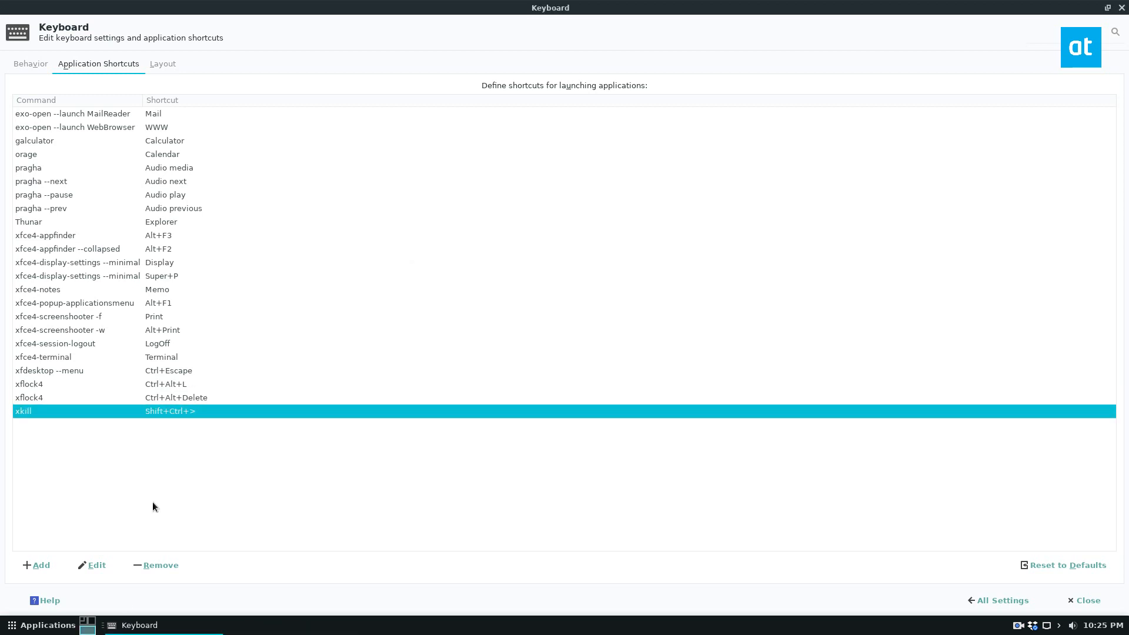
{"action": "mouse_move", "coordinate": [208, 416]}
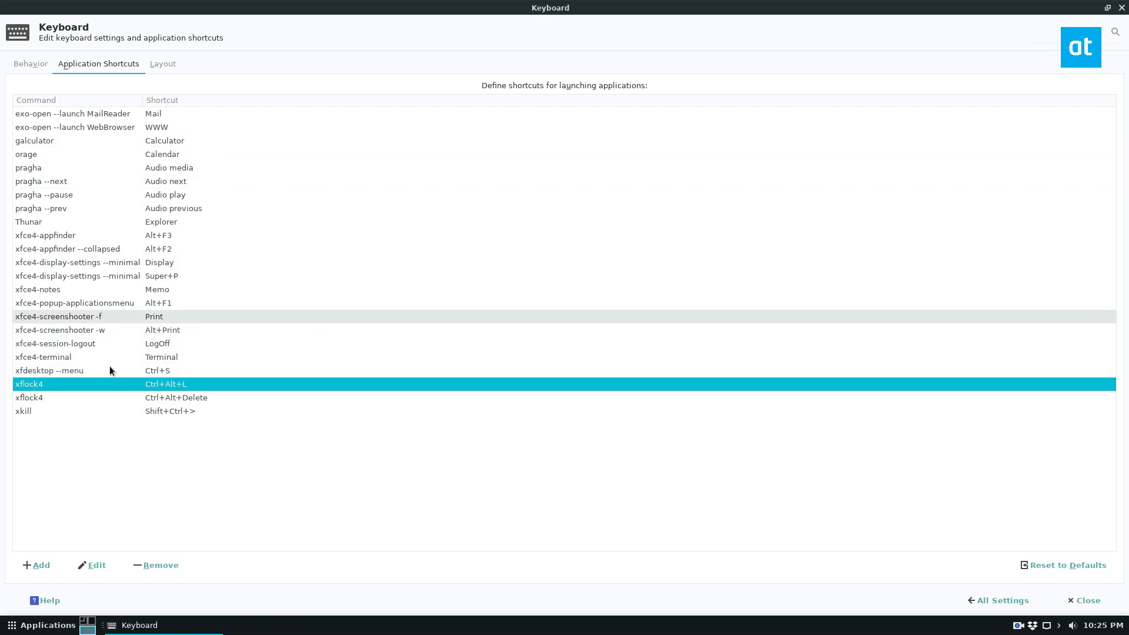
{"action": "mouse_move", "coordinate": [142, 524]}
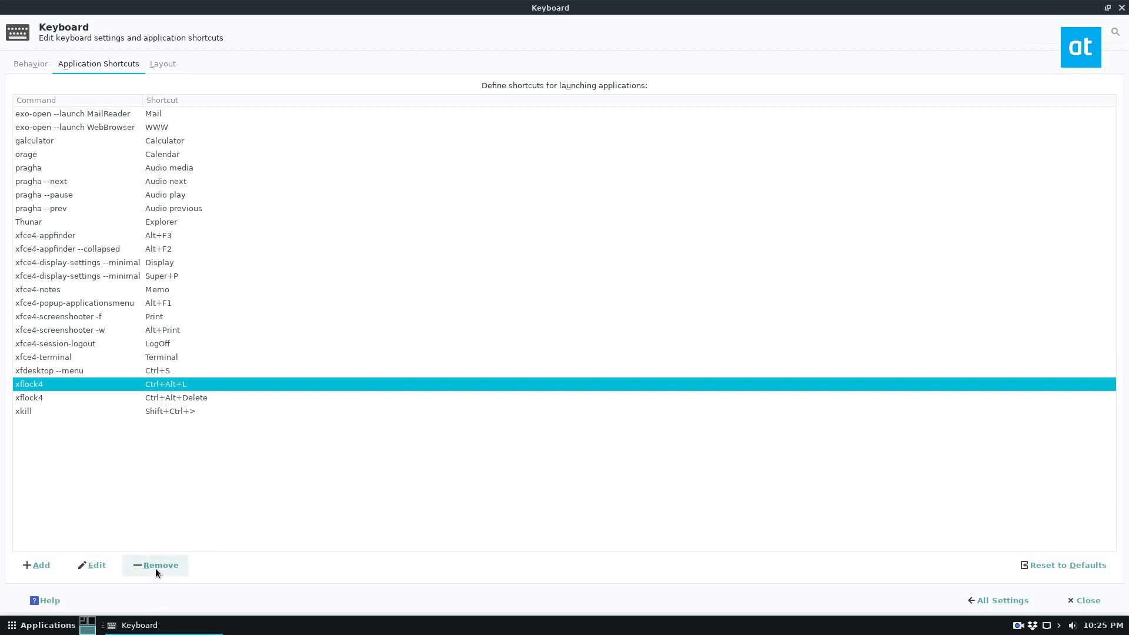
Step: Remove the xflock4 Ctrl+Alt+L shortcut from the list
{"action": "left_click", "coordinate": [154, 565]}
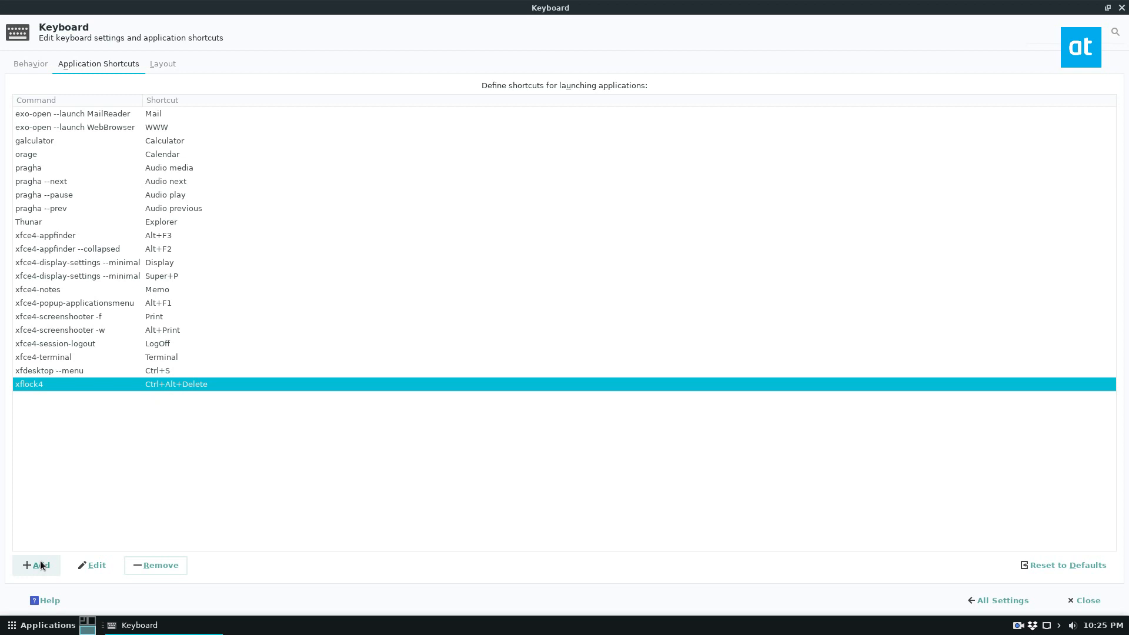
{"action": "mouse_move", "coordinate": [3, 596]}
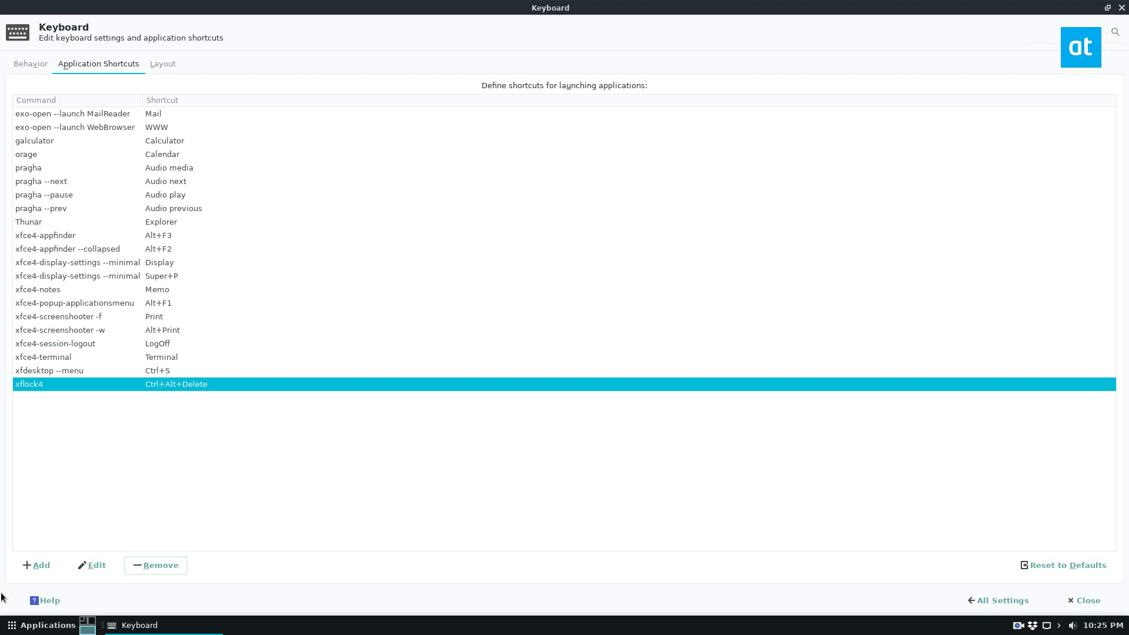
Step: Add a new application shortcut with the command 'firefox'
{"action": "left_click", "coordinate": [92, 565]}
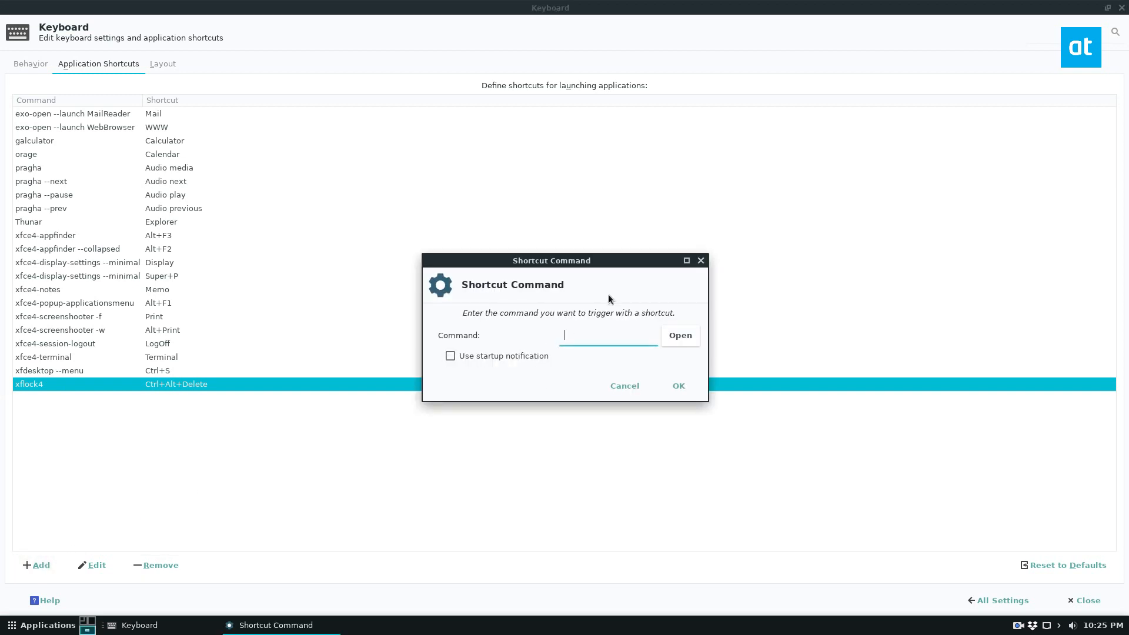
{"action": "type", "text": "firefox"}
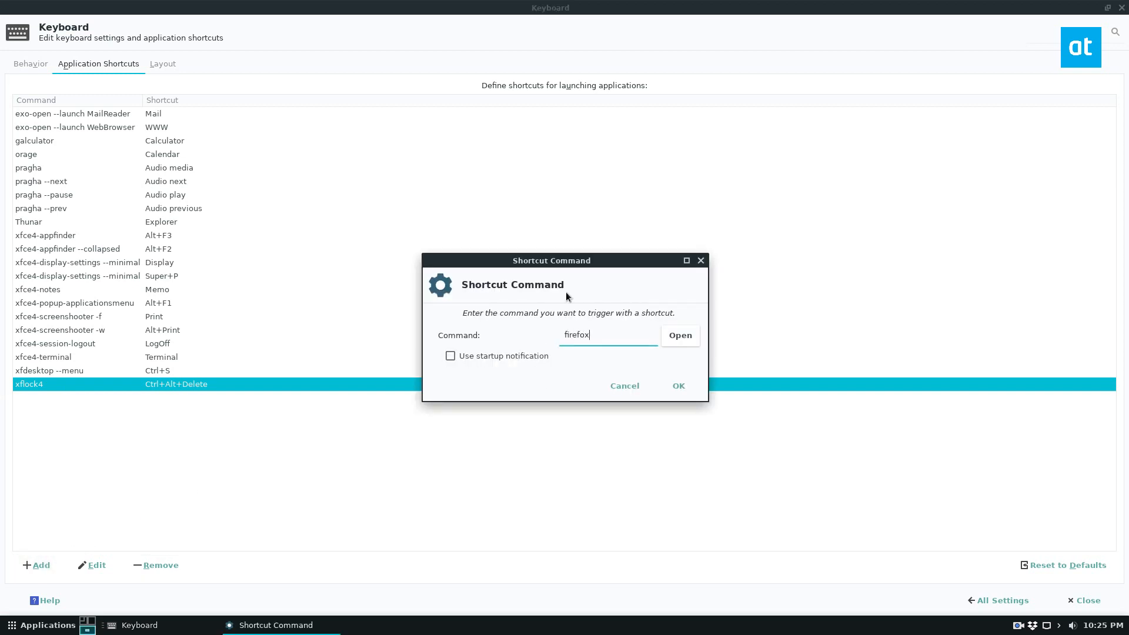
{"action": "left_click", "coordinate": [676, 385]}
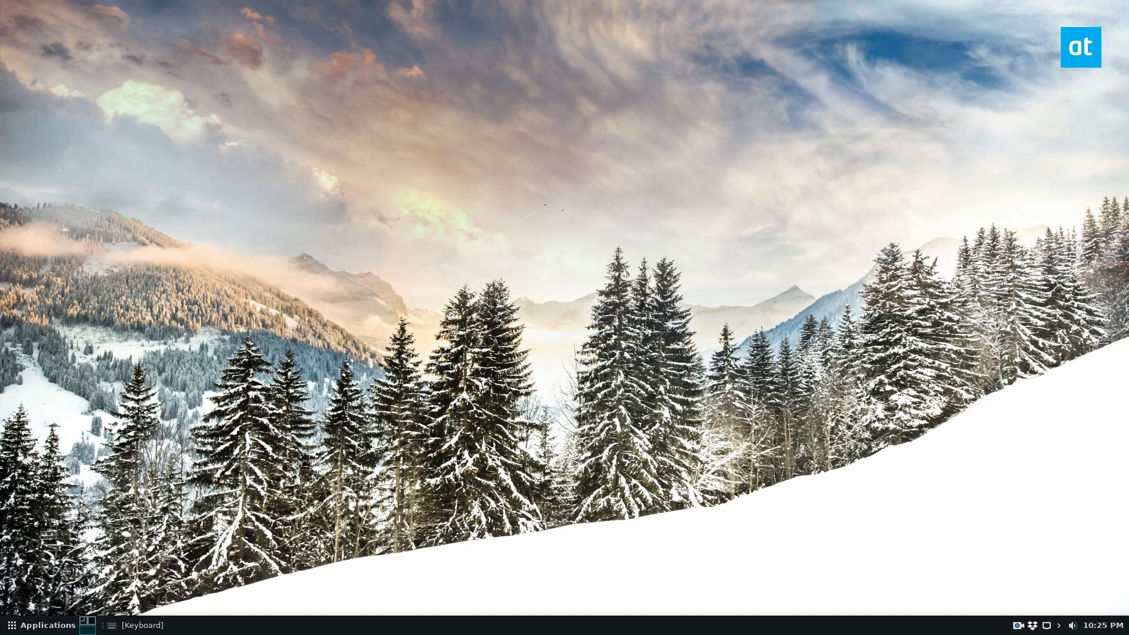
{"action": "mouse_move", "coordinate": [298, 505]}
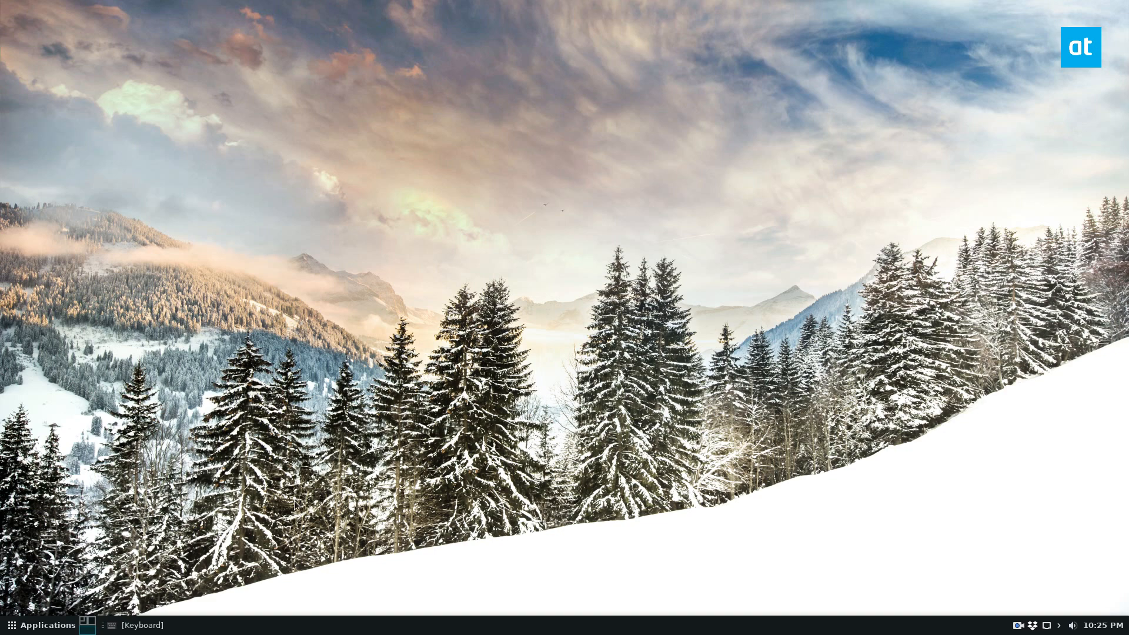
Step: Right-click the taskbar to bring back the Keyboard settings showing firefox on Shift+Ctrl+F
{"action": "right_click", "coordinate": [284, 625]}
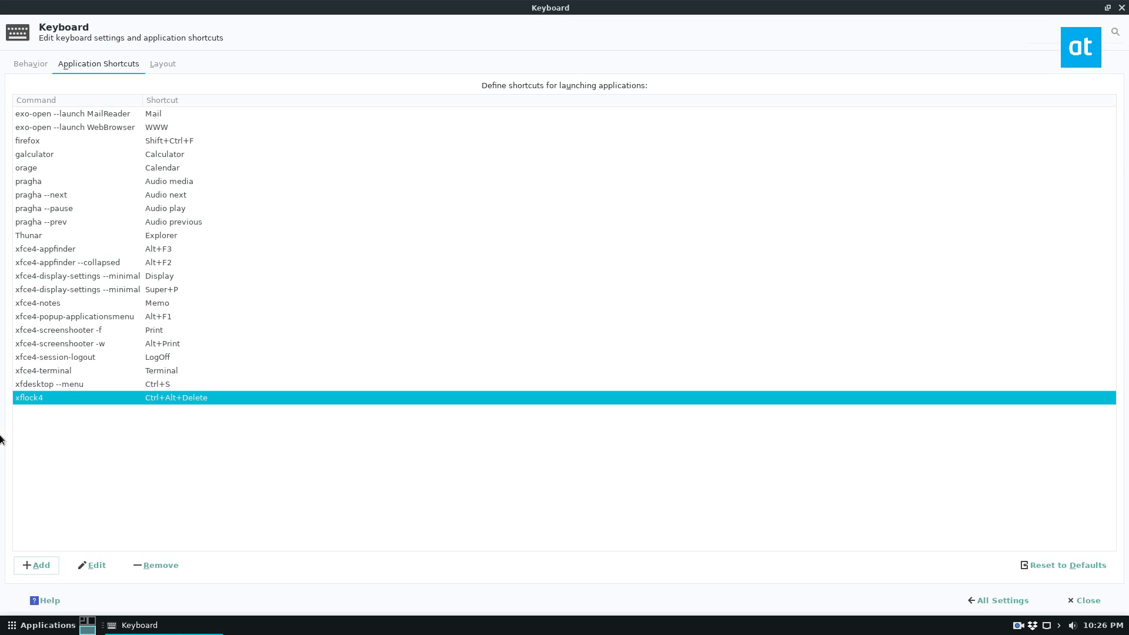
{"action": "mouse_move", "coordinate": [153, 535]}
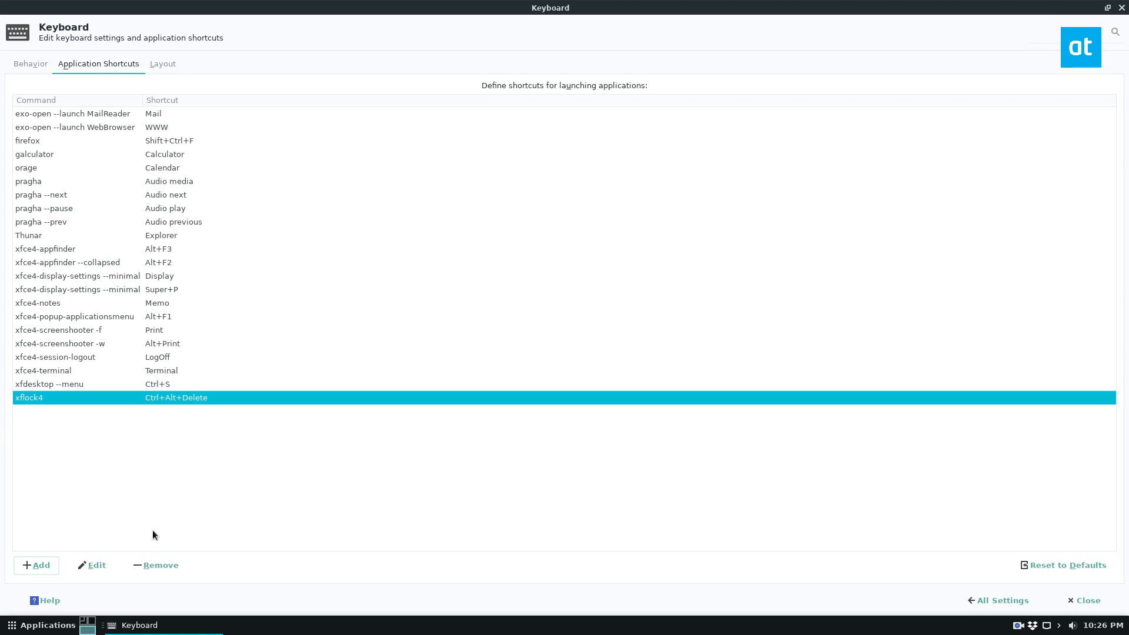
{"action": "mouse_move", "coordinate": [472, 351]}
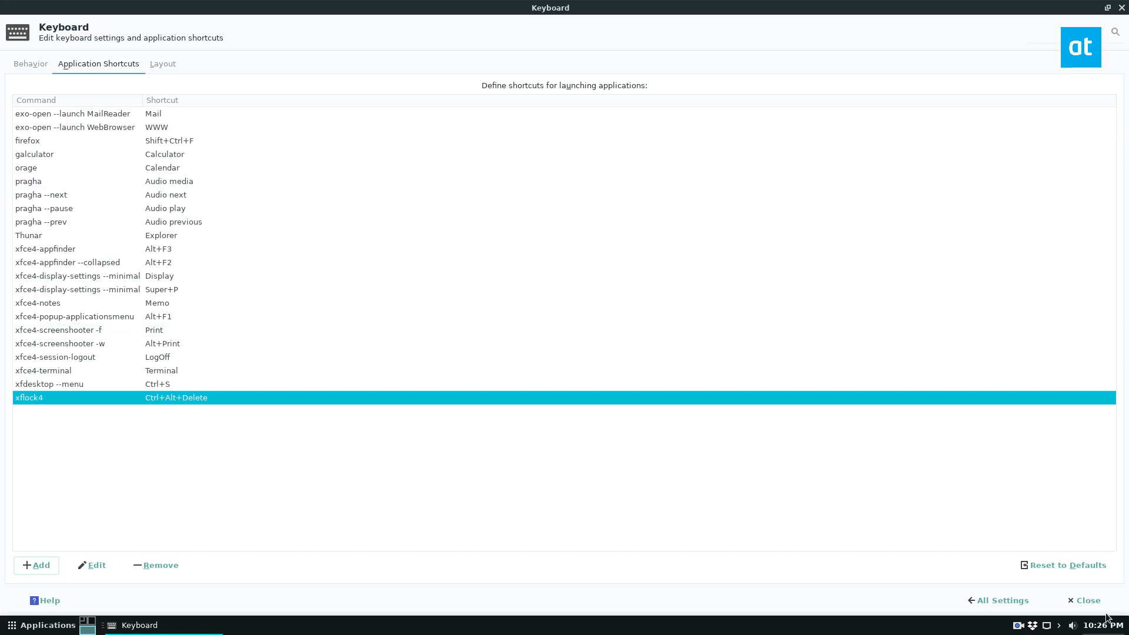
Step: Reset all application shortcuts to defaults and confirm with Yes
{"action": "left_click", "coordinate": [1066, 564]}
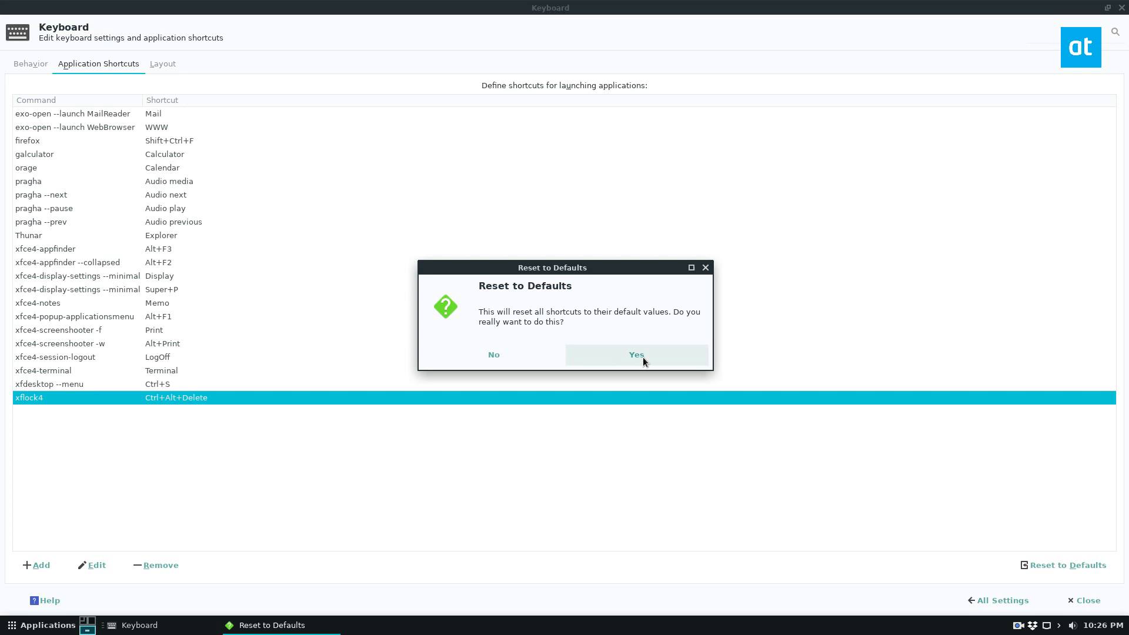
{"action": "left_click", "coordinate": [635, 354]}
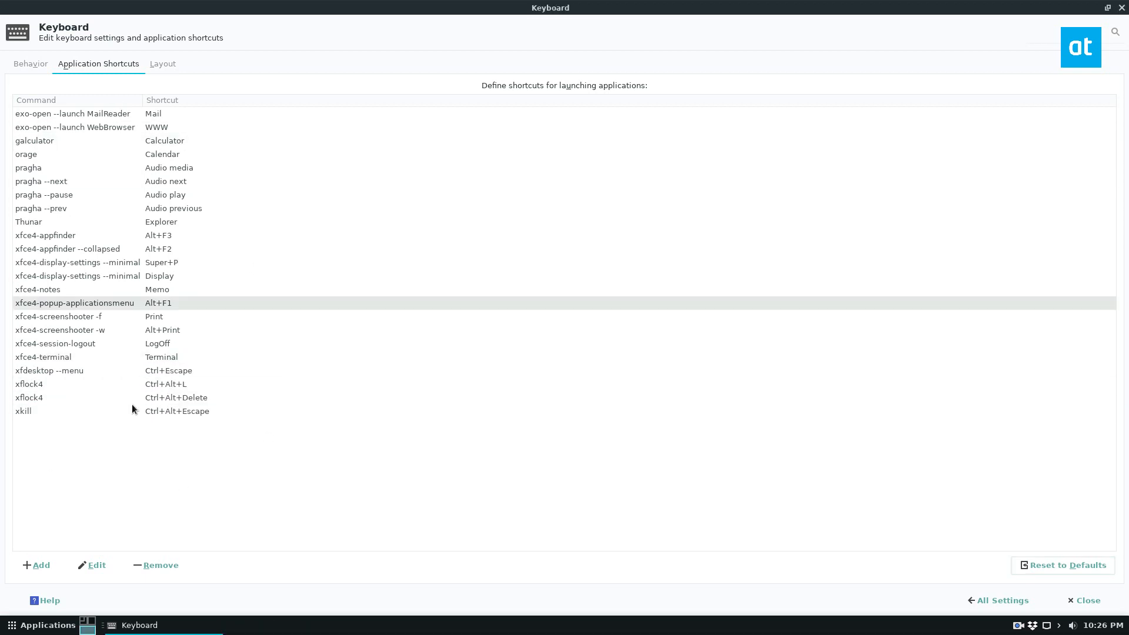